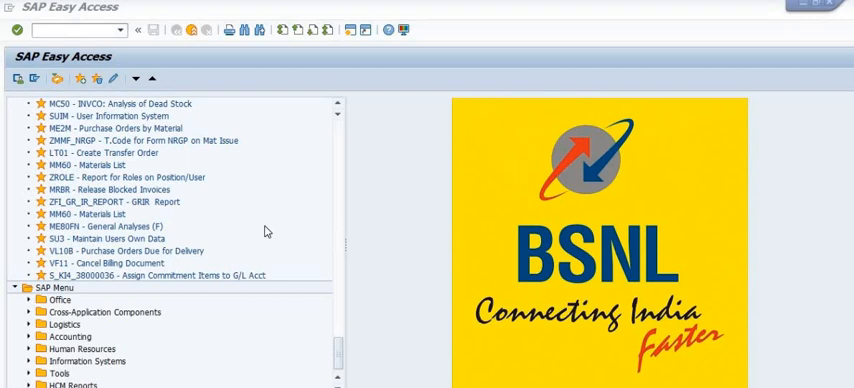
mouse_move(848, 324)
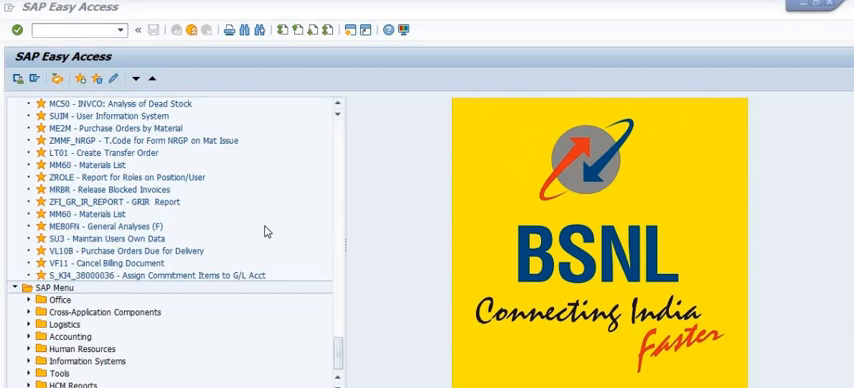
mouse_move(372, 304)
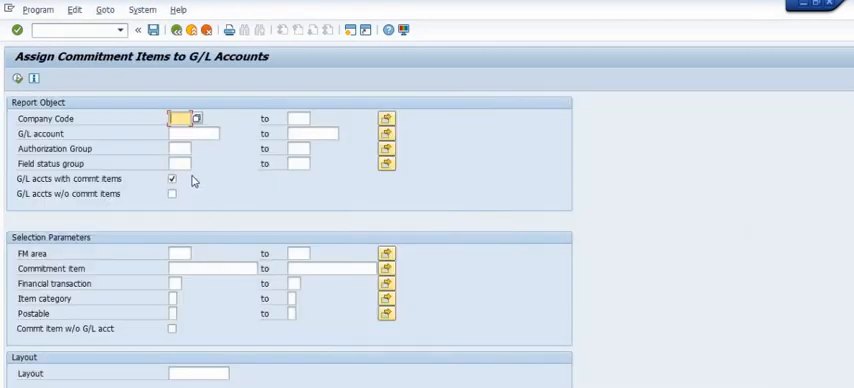
Set the Company Code criterion to 1100.
text(1100)
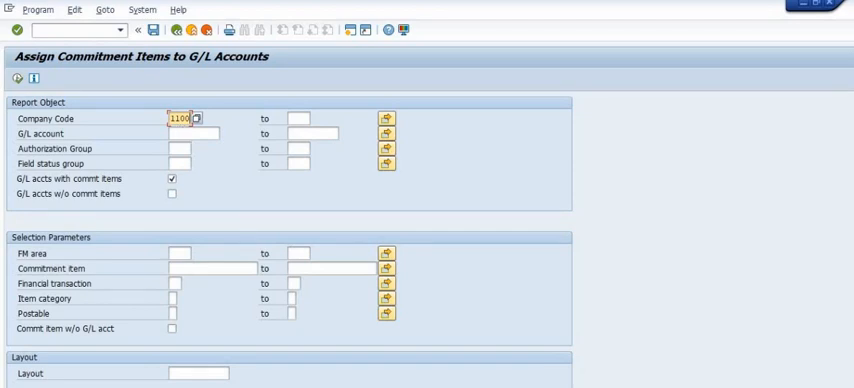
key(alt+tab)
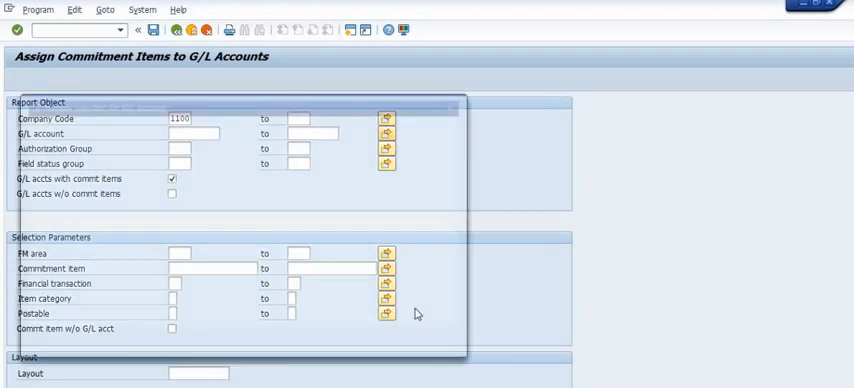
Paste the G/L account list (5020801...) into Multiple Selection and copy it to the criterion.
click(386, 132)
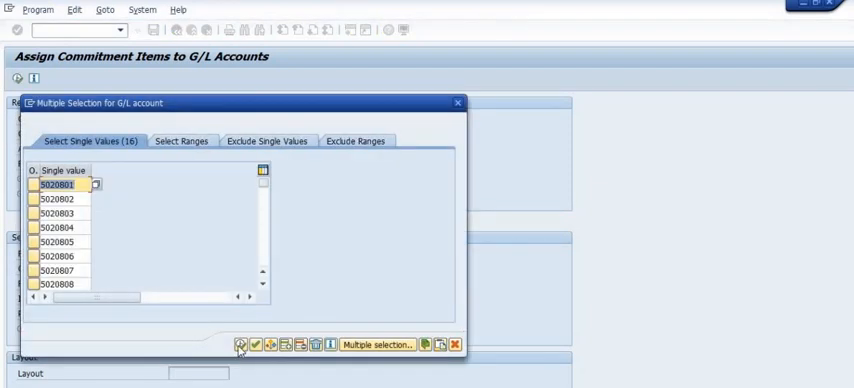
click(254, 344)
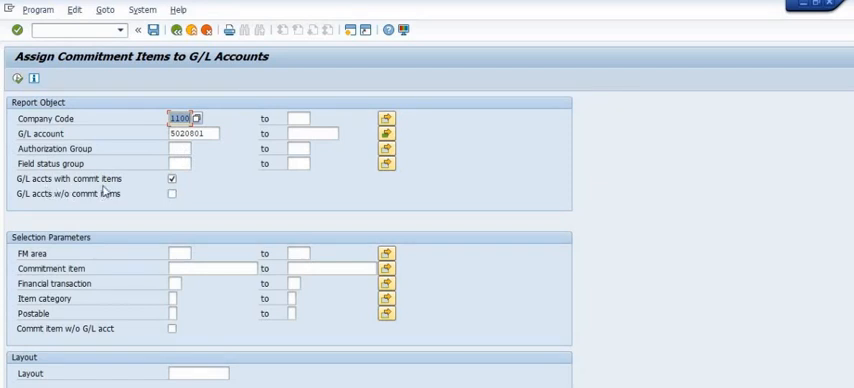
mouse_move(138, 220)
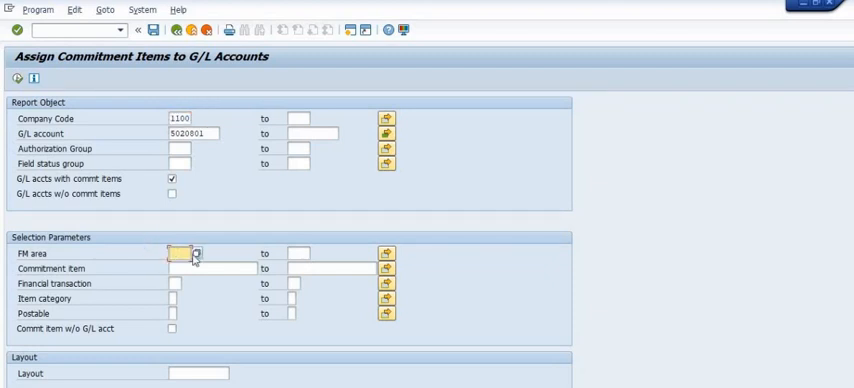
Set the FM area criterion to 1000.
text(1000)
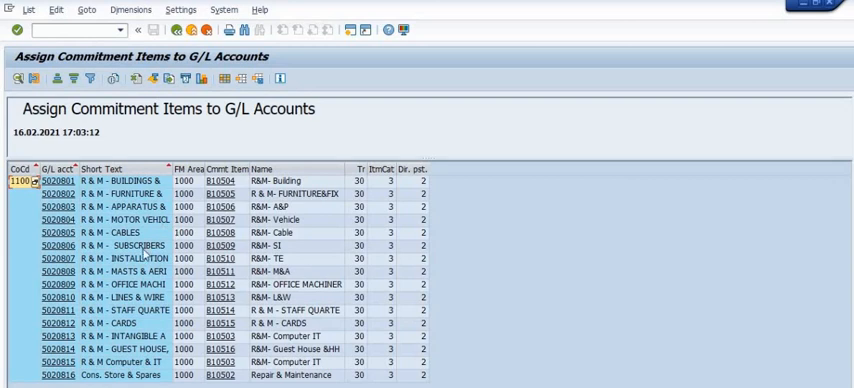
mouse_move(200, 272)
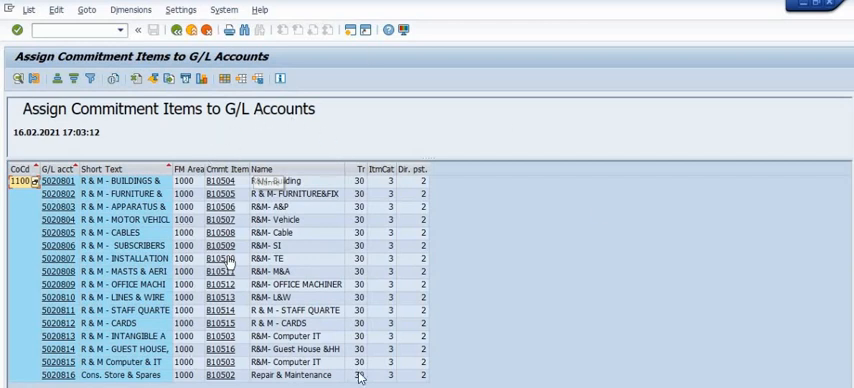
mouse_move(572, 256)
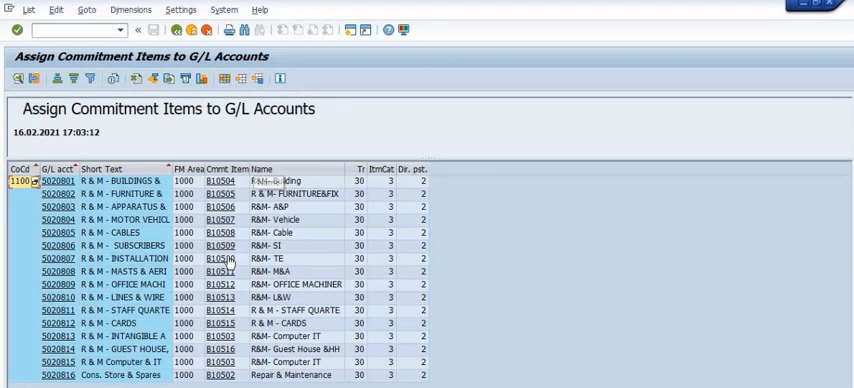
mouse_move(574, 252)
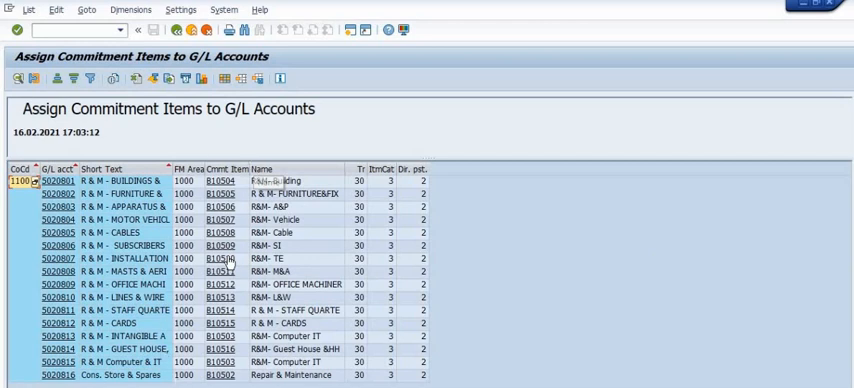
mouse_move(624, 228)
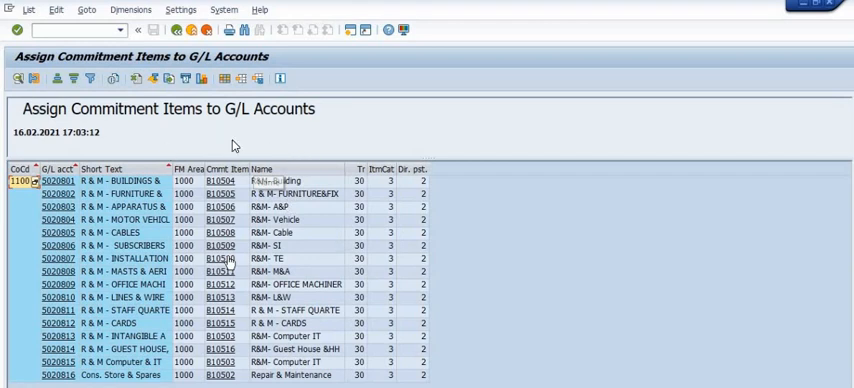
mouse_move(638, 252)
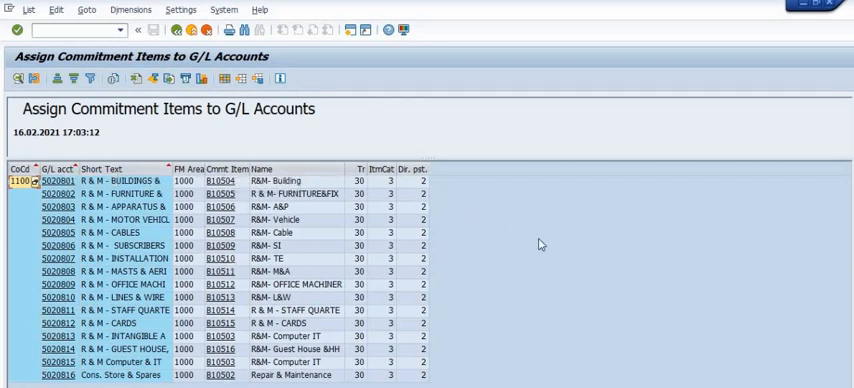
mouse_move(270, 276)
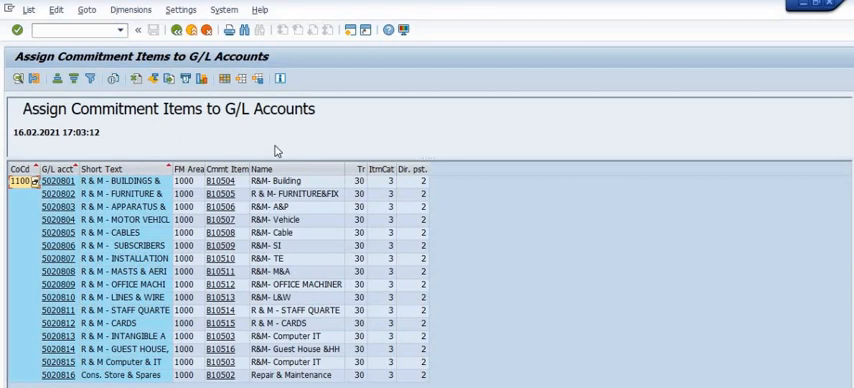
mouse_move(58, 98)
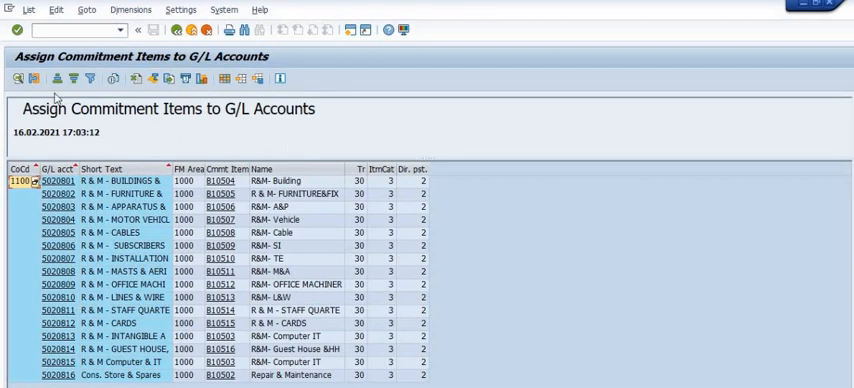